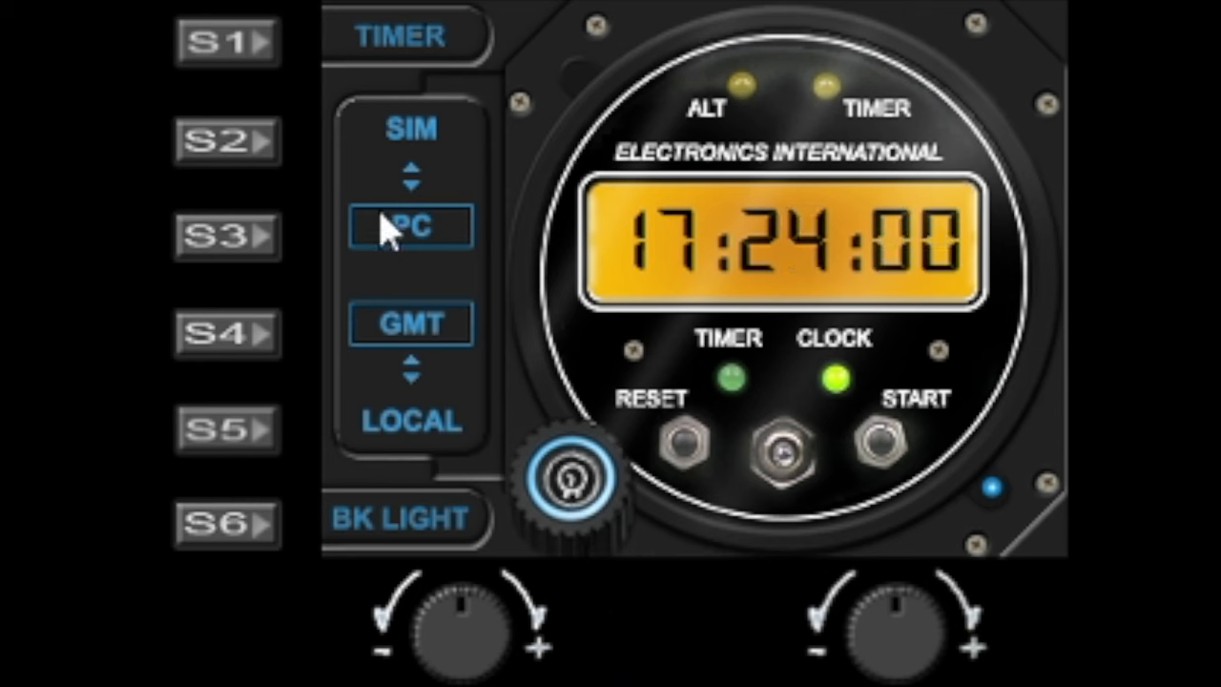
mouse_move(400, 429)
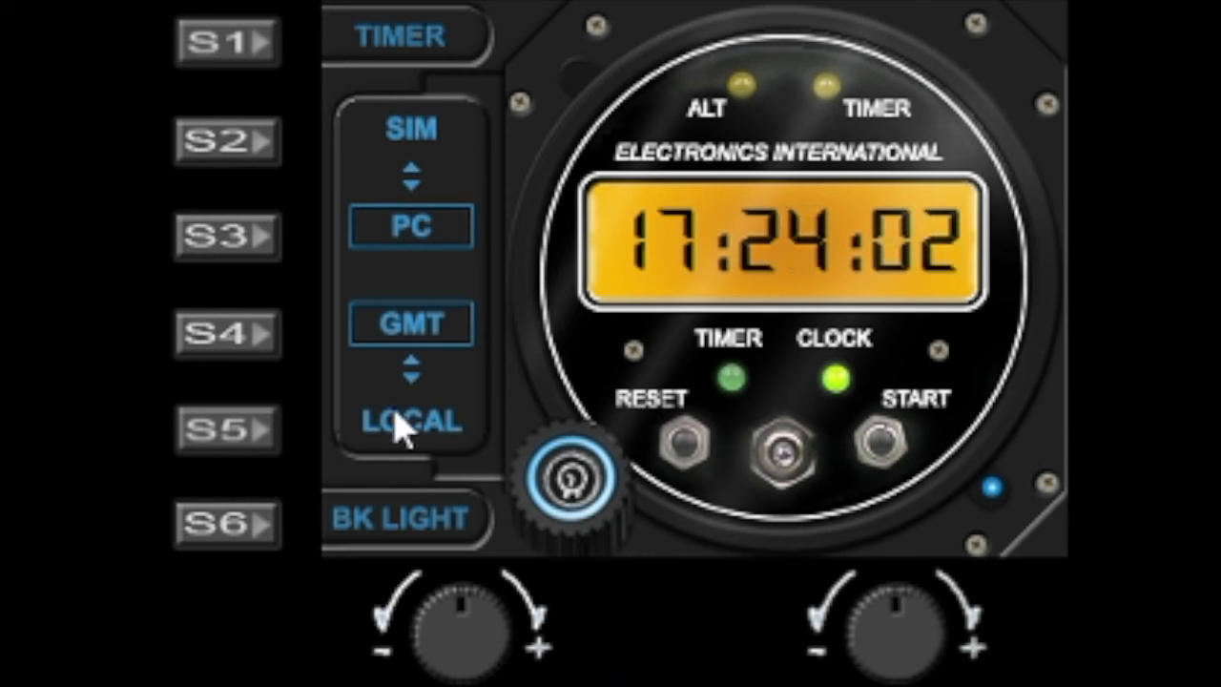
mouse_move(397, 244)
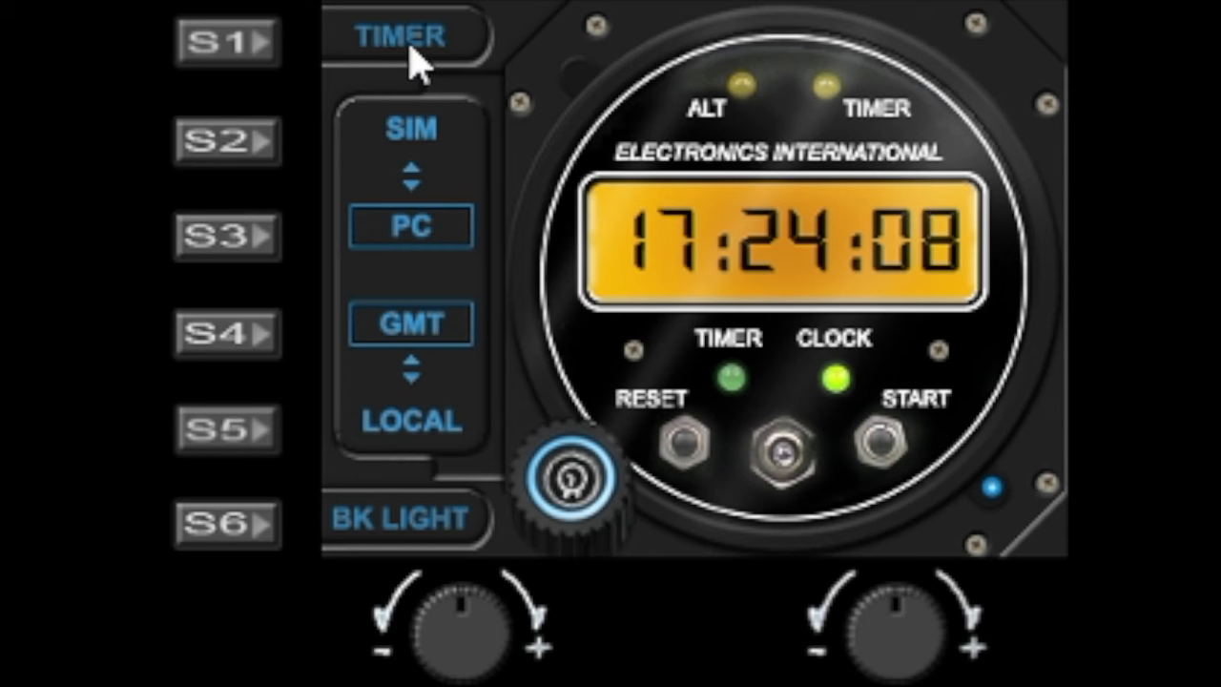
mouse_move(227, 42)
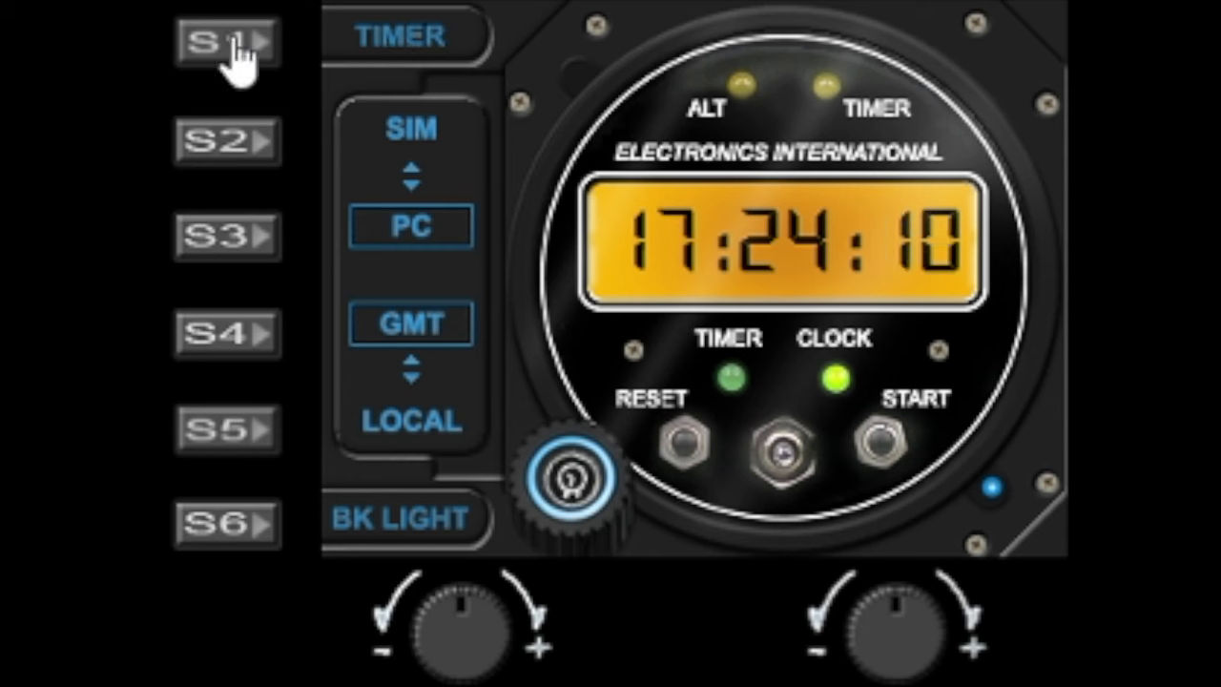
Step: Show the timer display, return to the clock, and switch the time source back to PC
click(227, 53)
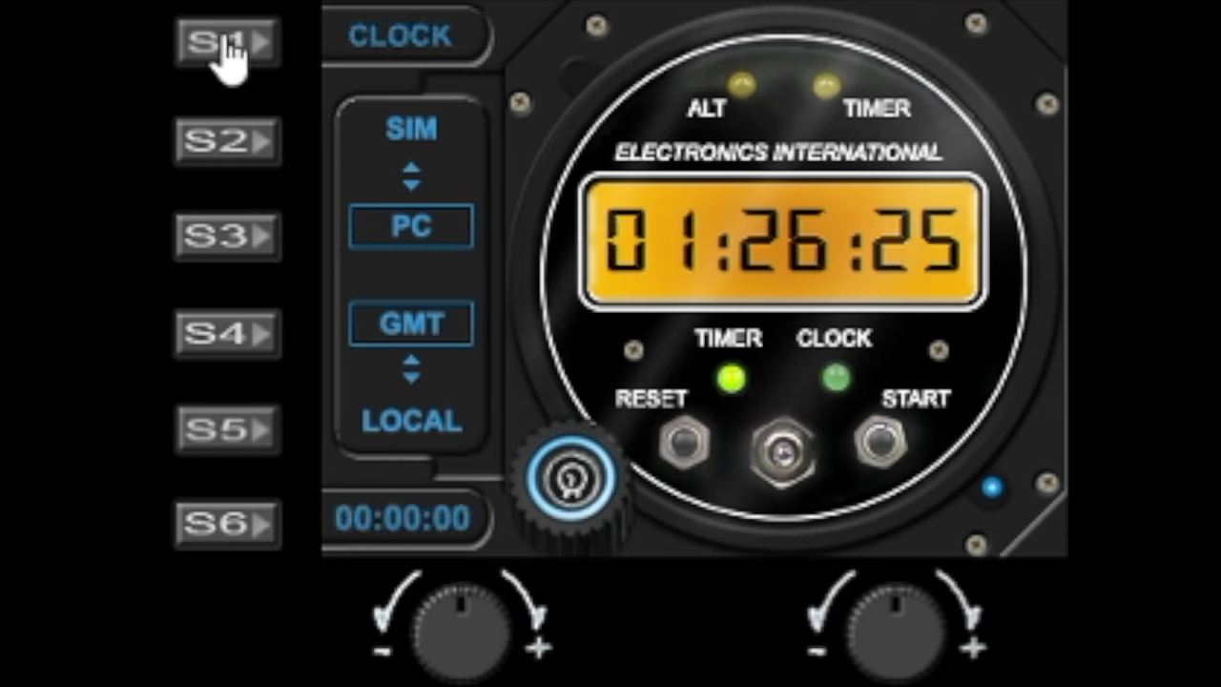
mouse_move(256, 77)
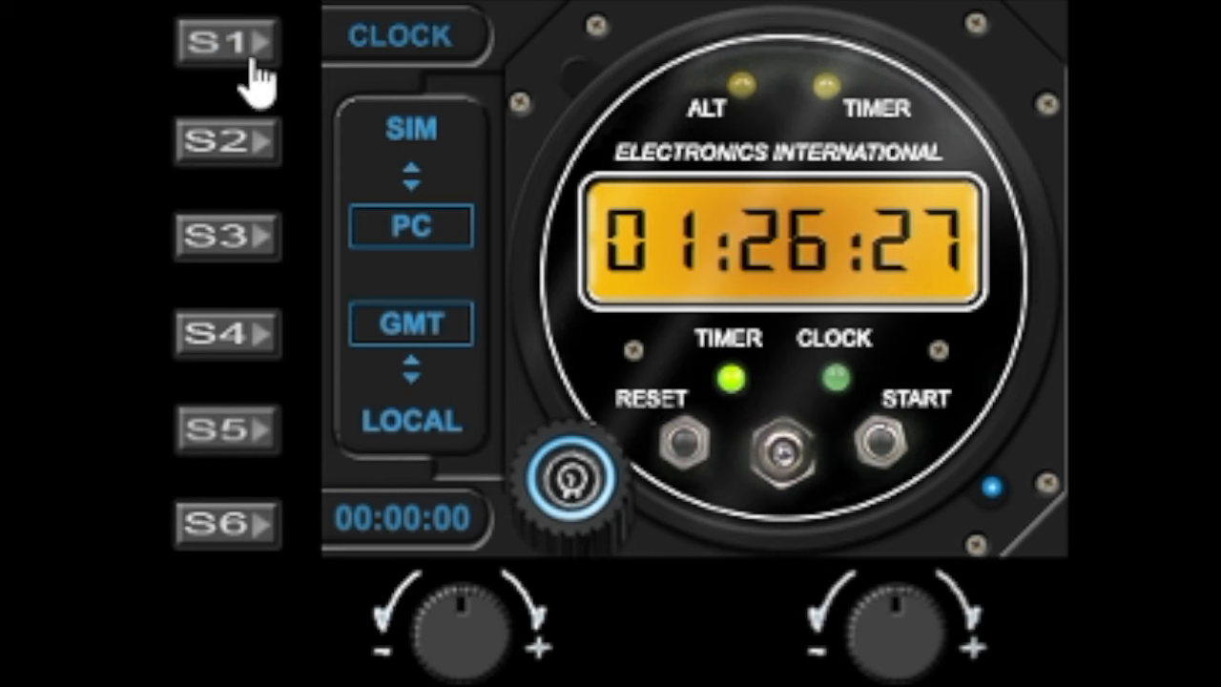
click(227, 42)
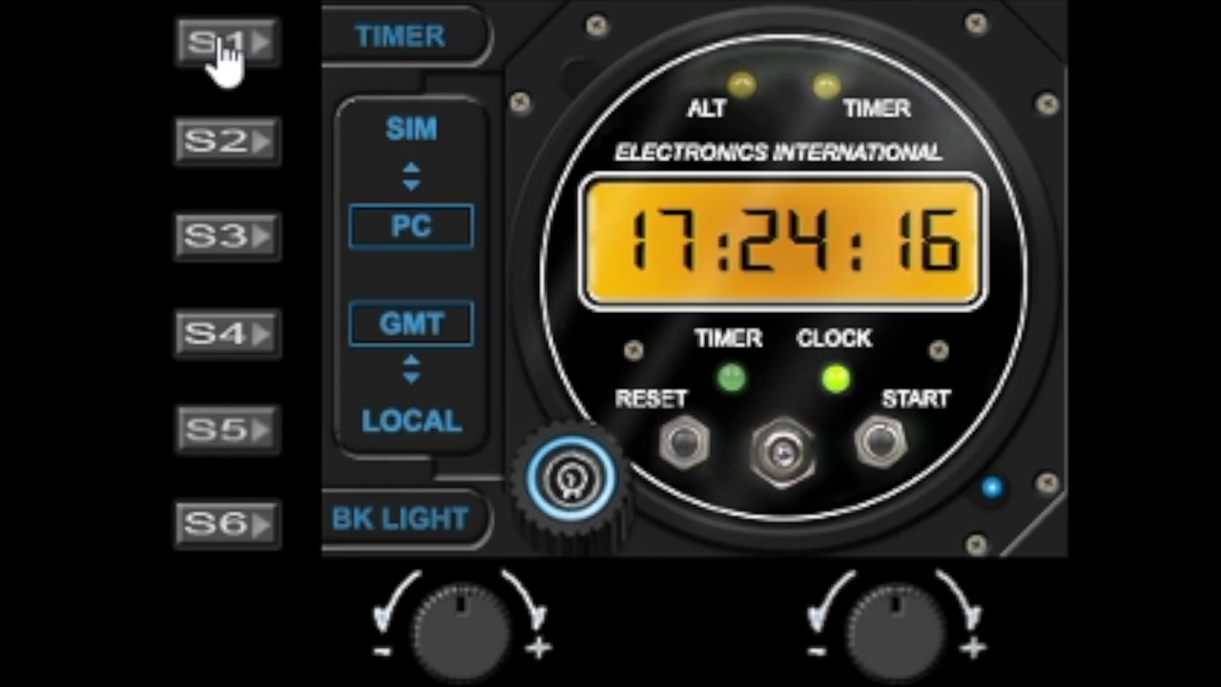
mouse_move(226, 156)
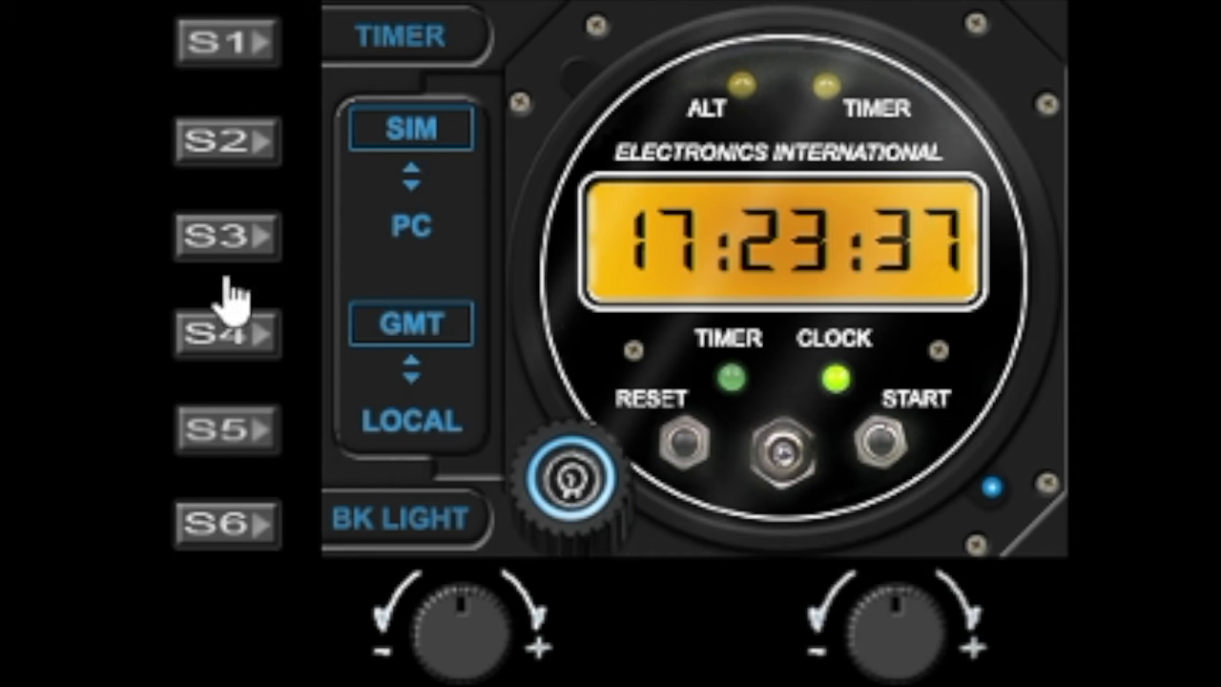
click(410, 225)
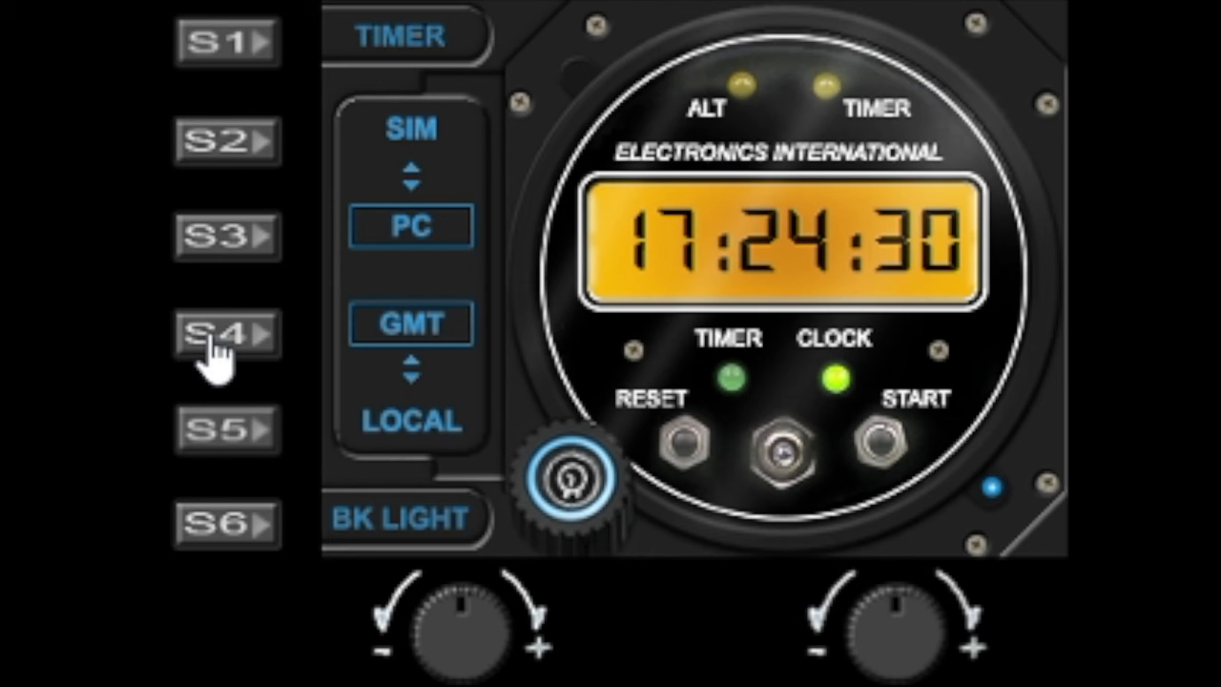
mouse_move(397, 353)
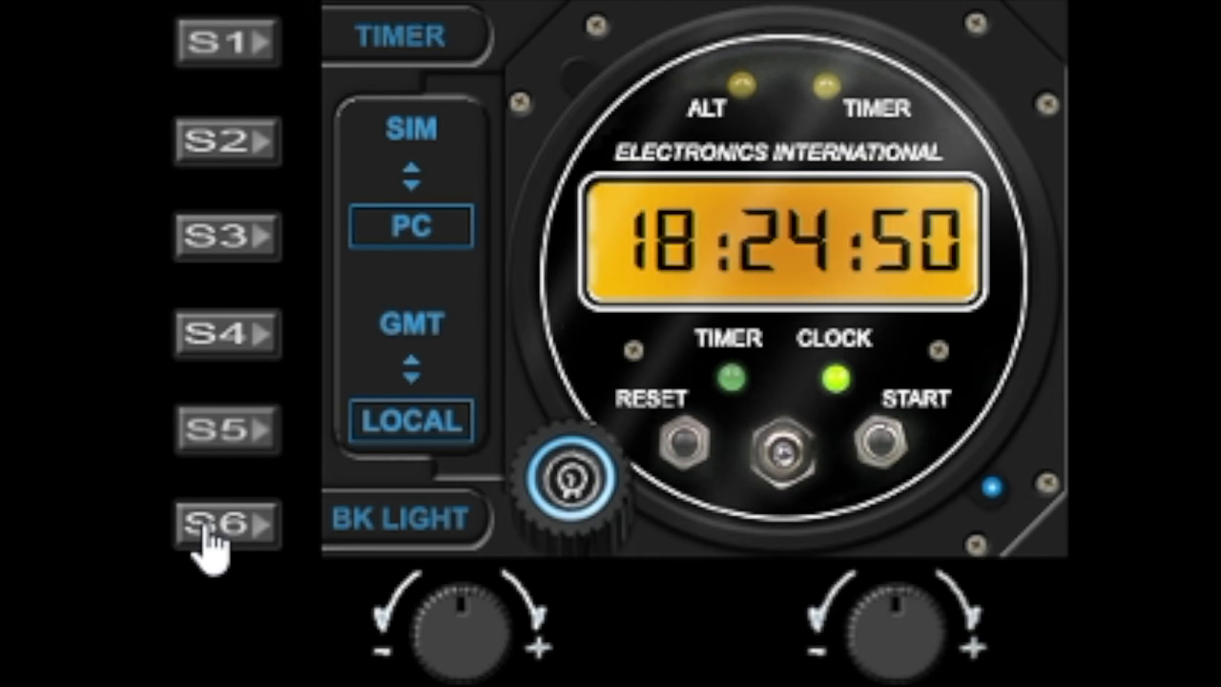
mouse_move(171, 436)
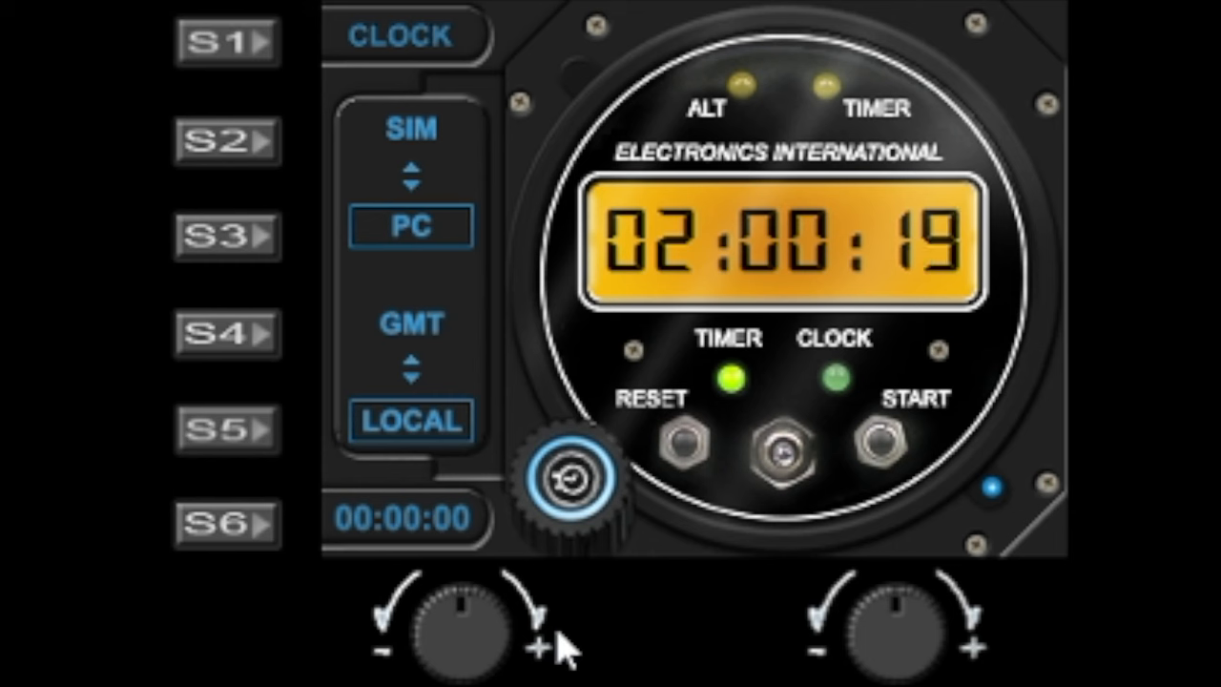
mouse_move(389, 544)
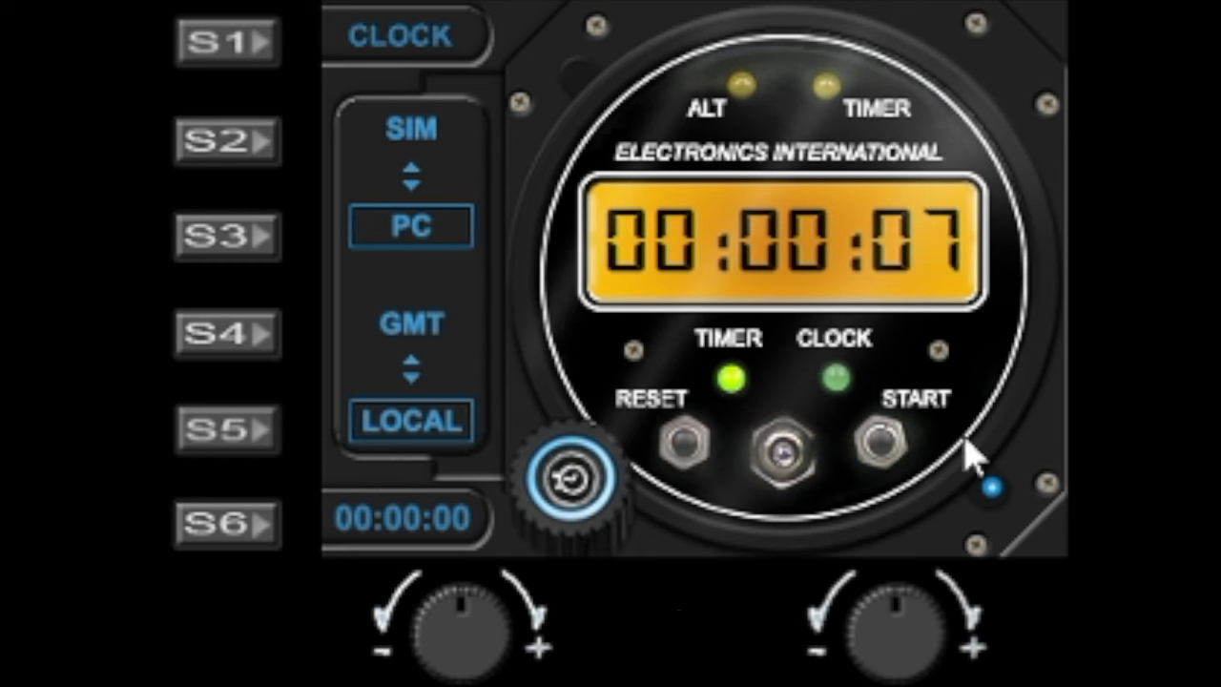
mouse_move(1034, 515)
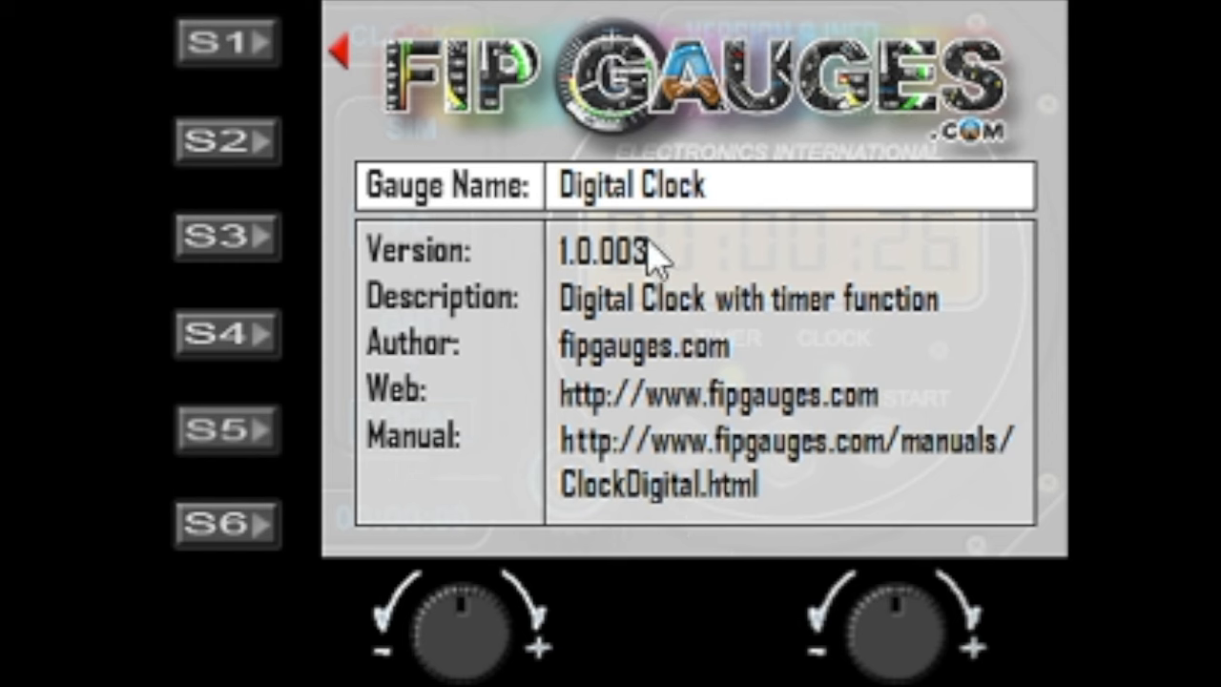
mouse_move(649, 524)
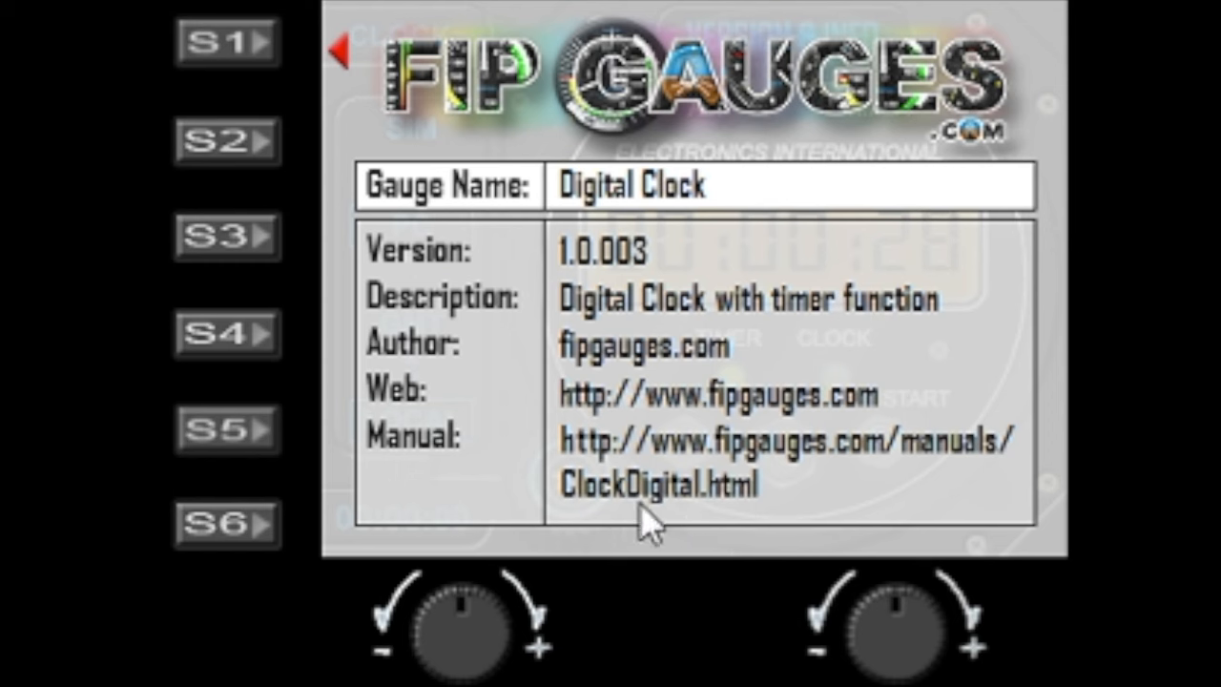
mouse_move(630, 500)
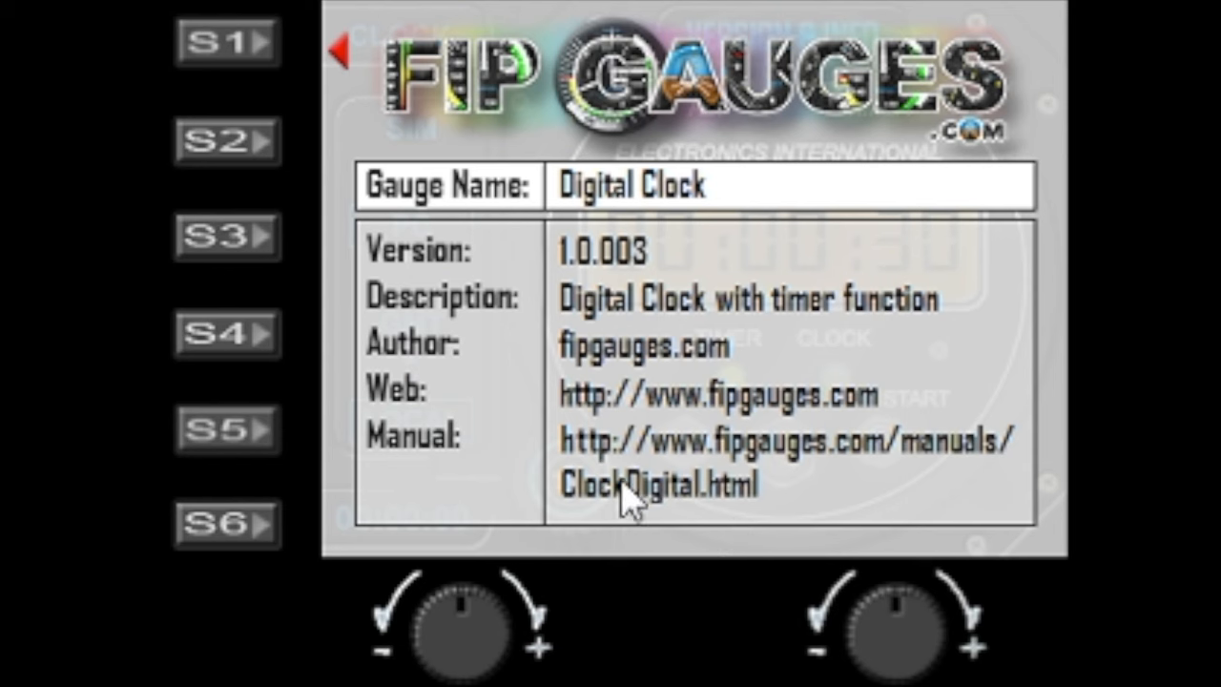
mouse_move(572, 658)
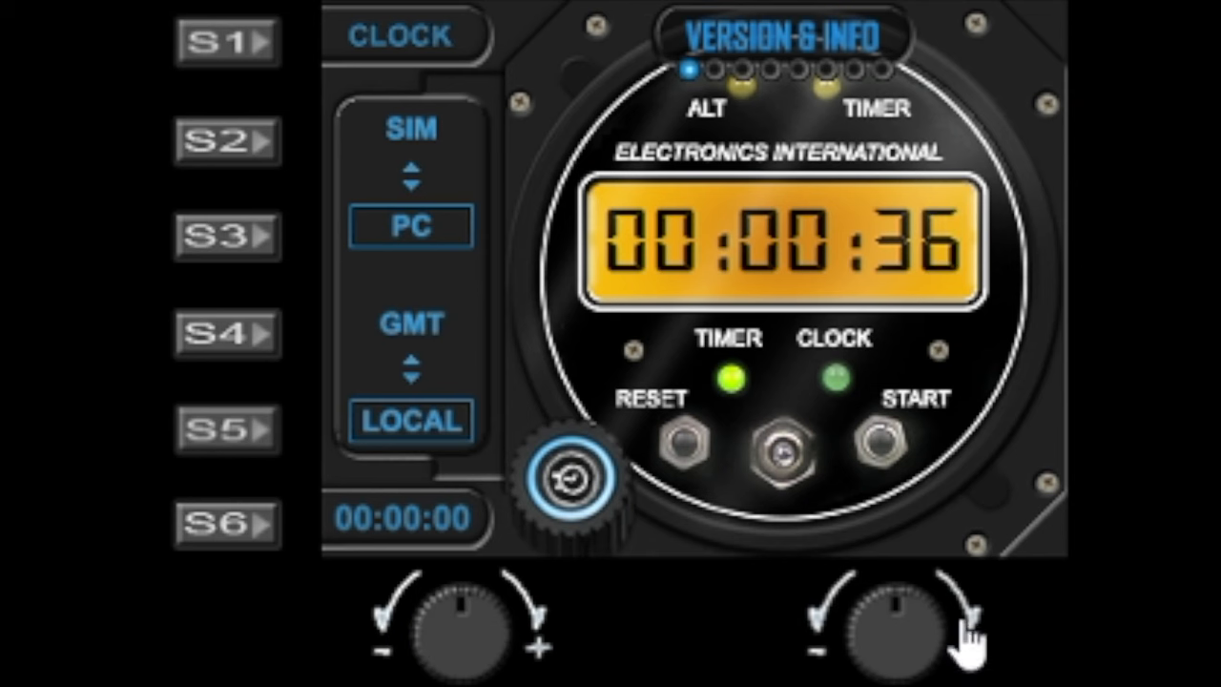
Step: Advance the menu from Version & Info to the Side Buttons page with the right knob
click(572, 477)
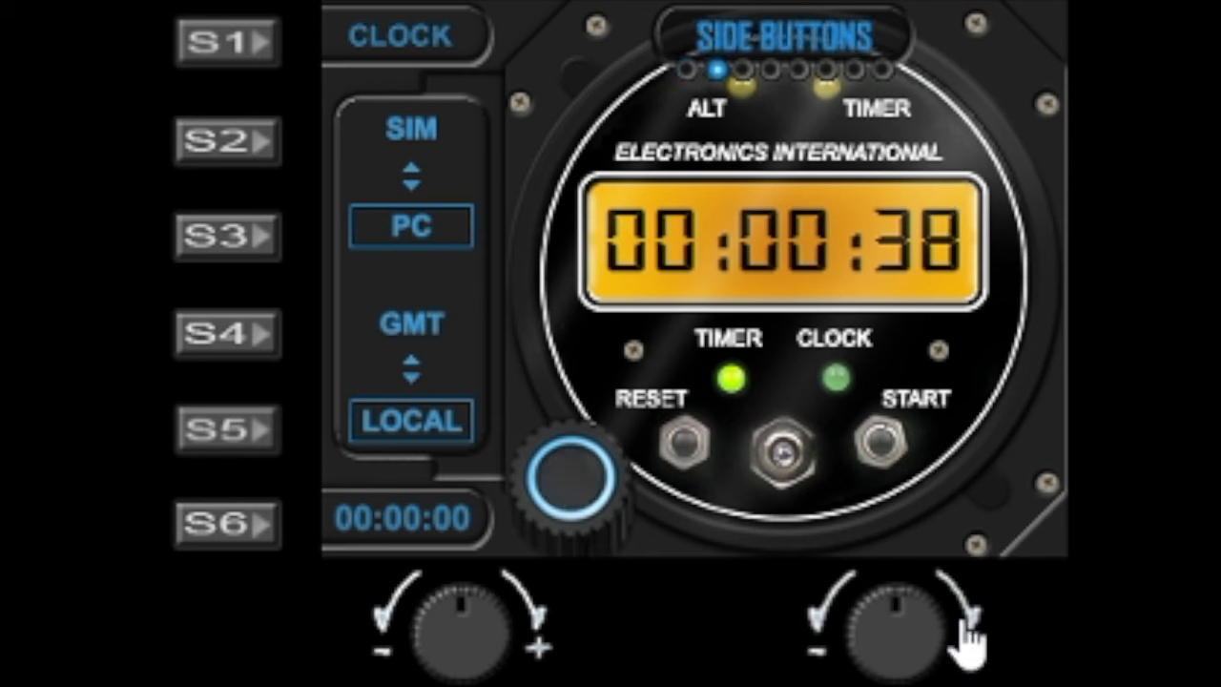
mouse_move(416, 633)
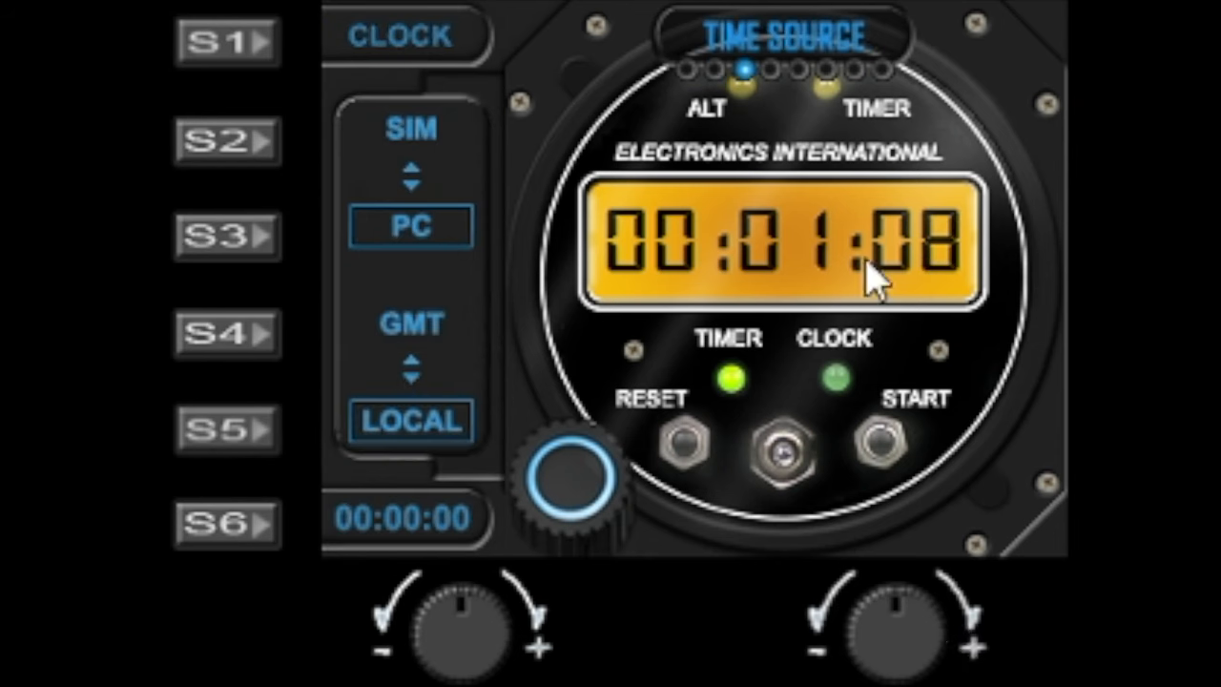
mouse_move(353, 429)
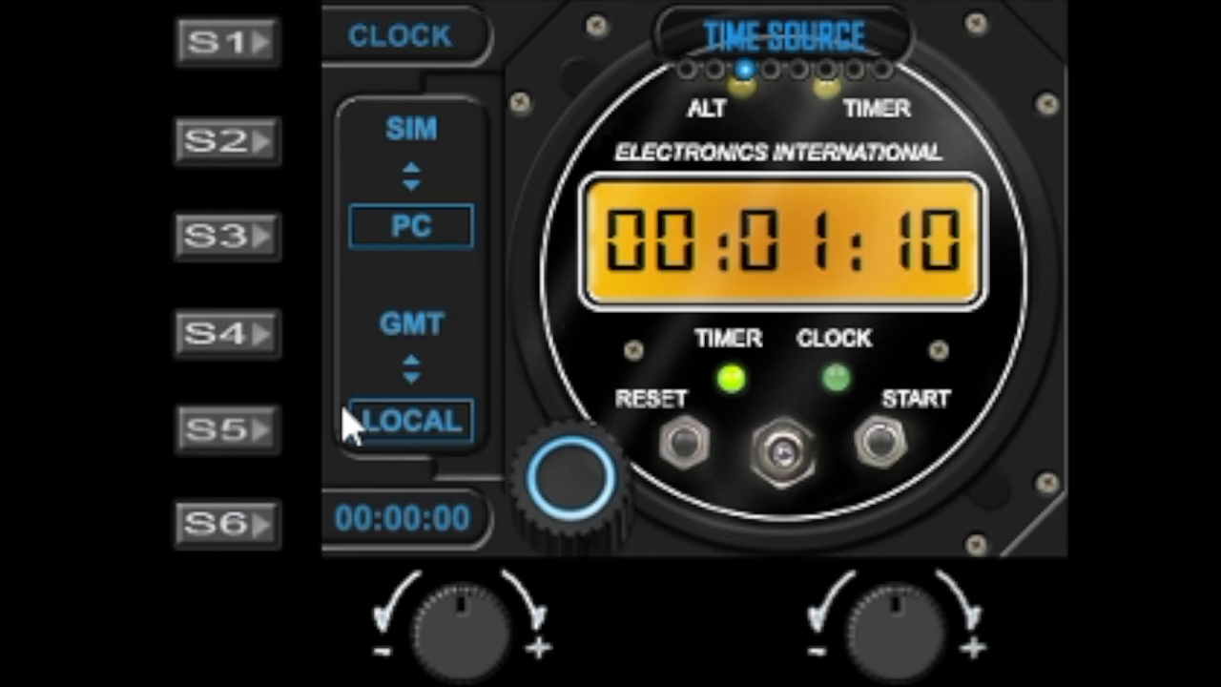